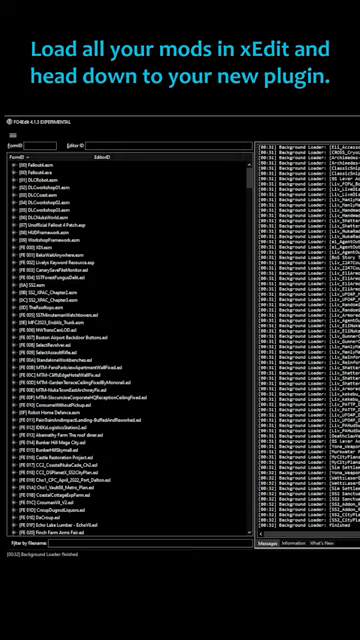
# Step: Scroll the plugin list down to reach DeathclawVariety.esp for conflict filtering
pyautogui.scroll(-3)
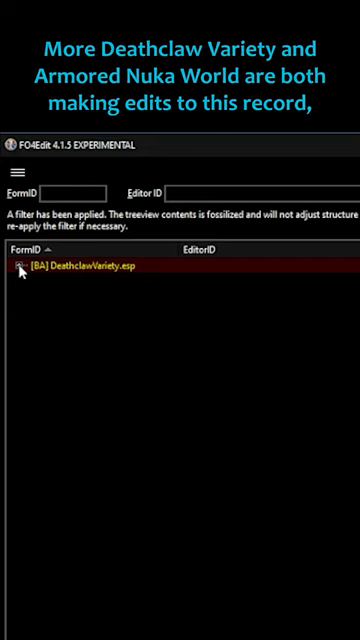
# Step: Expand DeathclawVariety.esp down to the conflicting DLC04EncDeathclawQuantum NPC record
pyautogui.click(14, 264)
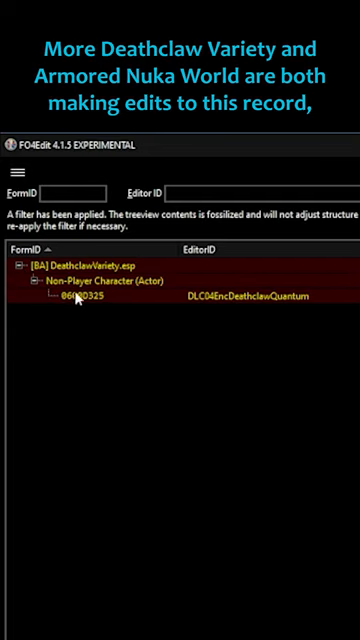